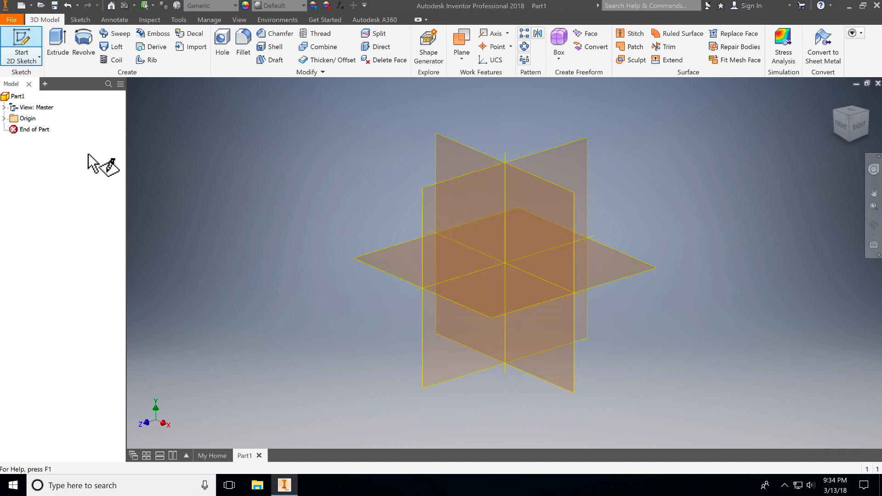
Step: Draw an 8-inch-wide thin rectangle from the origin in a new Part1 sketch
click(22, 45)
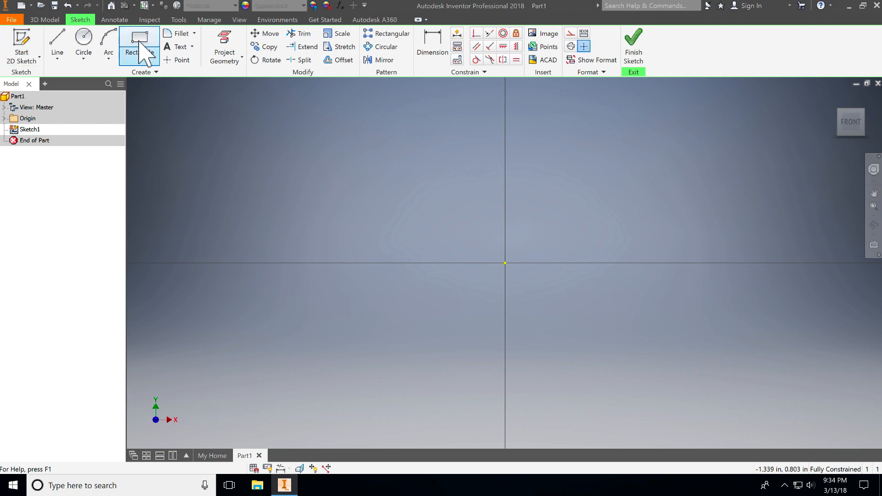
click(139, 39)
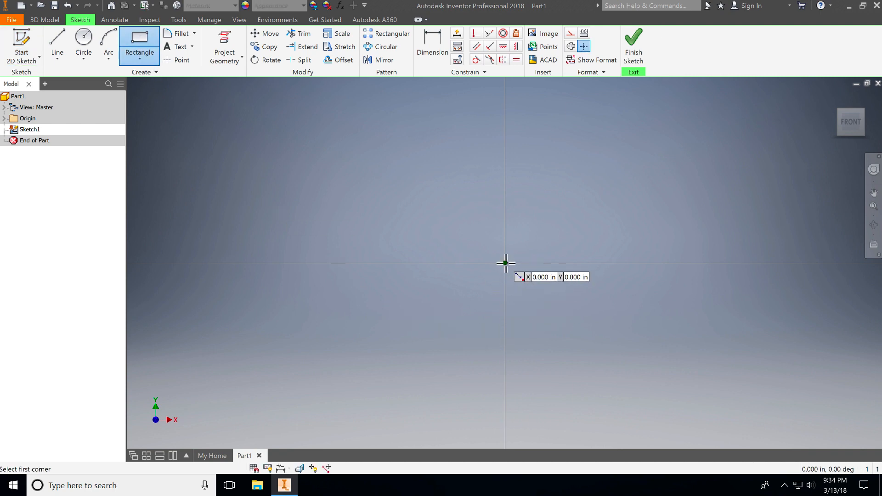
click(506, 264)
text(8.000)
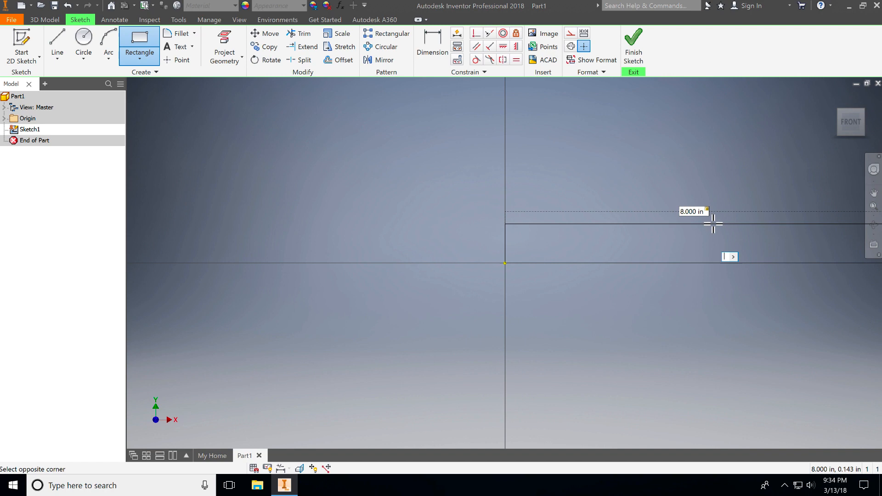
text(5)
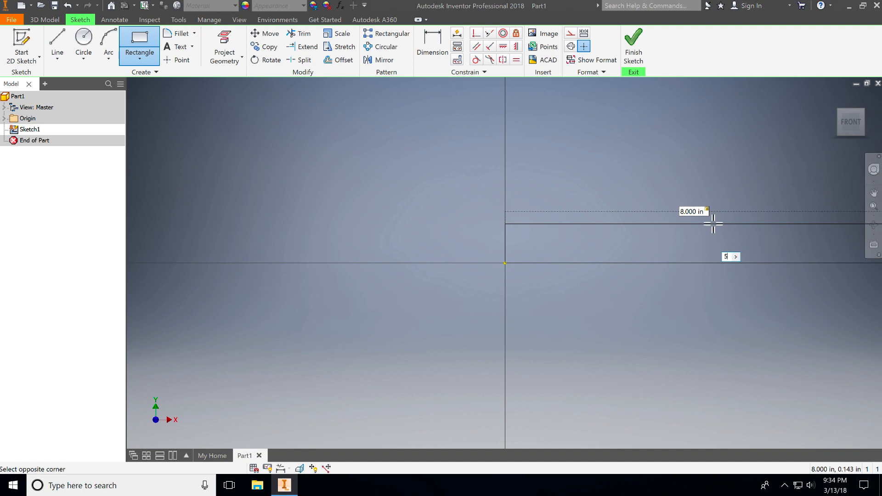
click(713, 224)
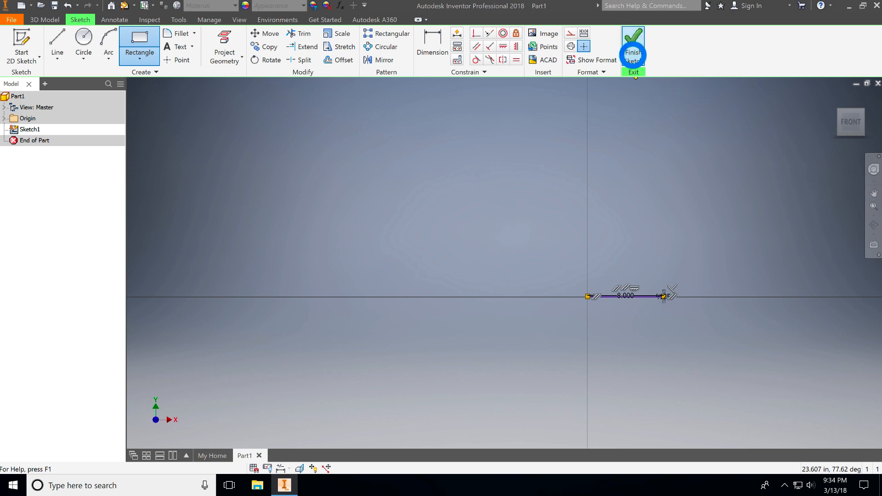
Step: Extrude the rectangle 2 inches into a solid plate (Extrusion1)
click(632, 45)
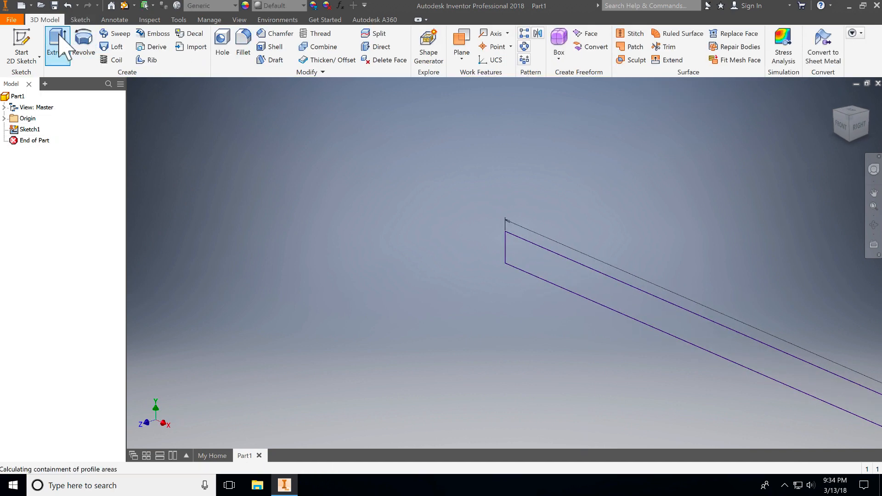
click(57, 42)
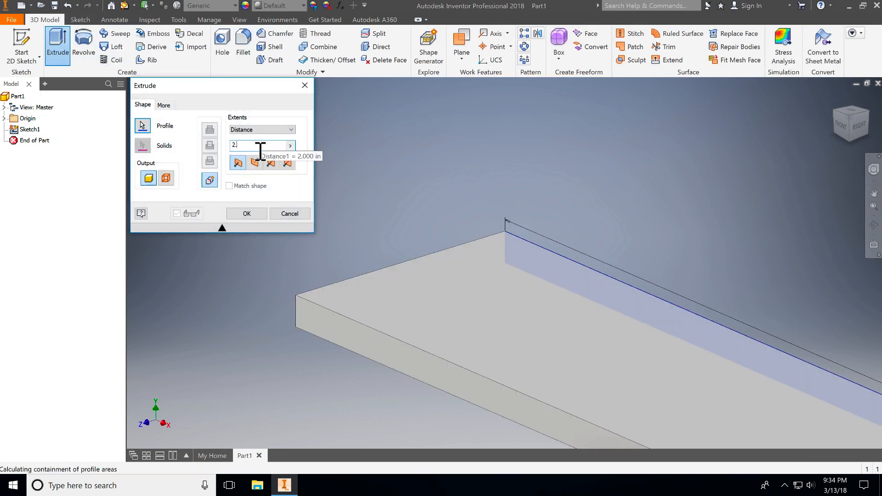
click(246, 213)
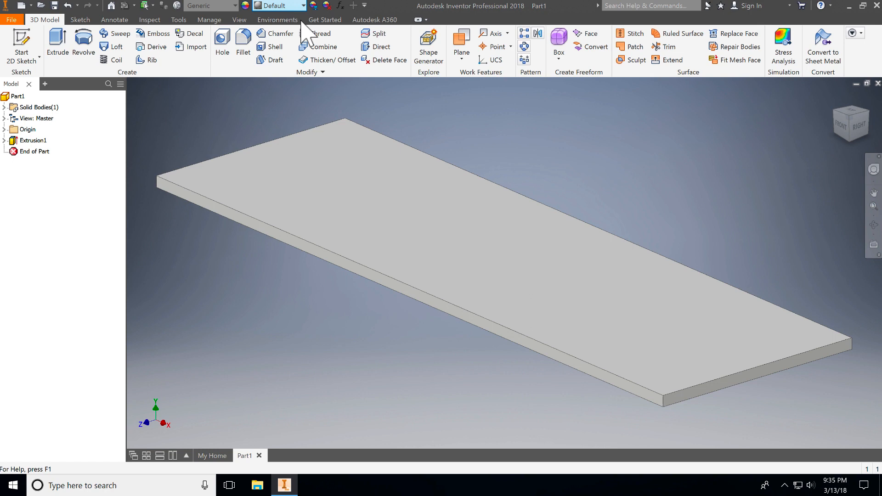
Step: Apply the White Ash - Java wood appearance to the plate from the Appearance list
click(279, 6)
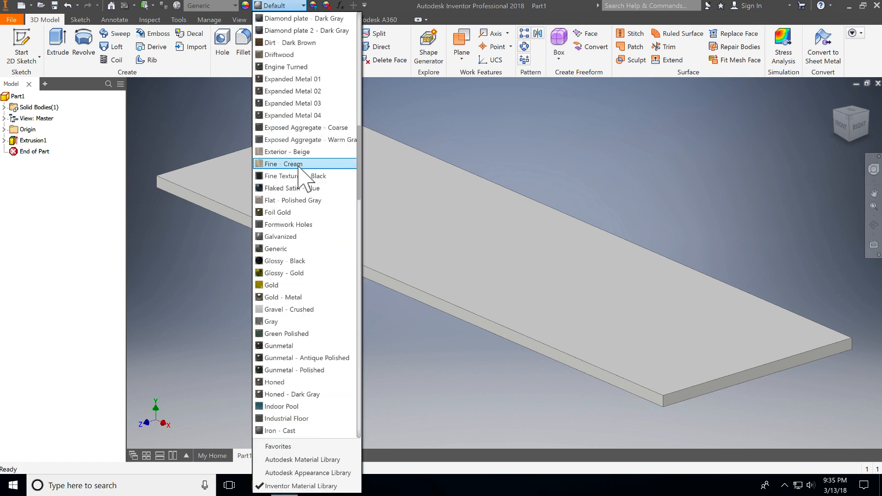
scroll(down, 3)
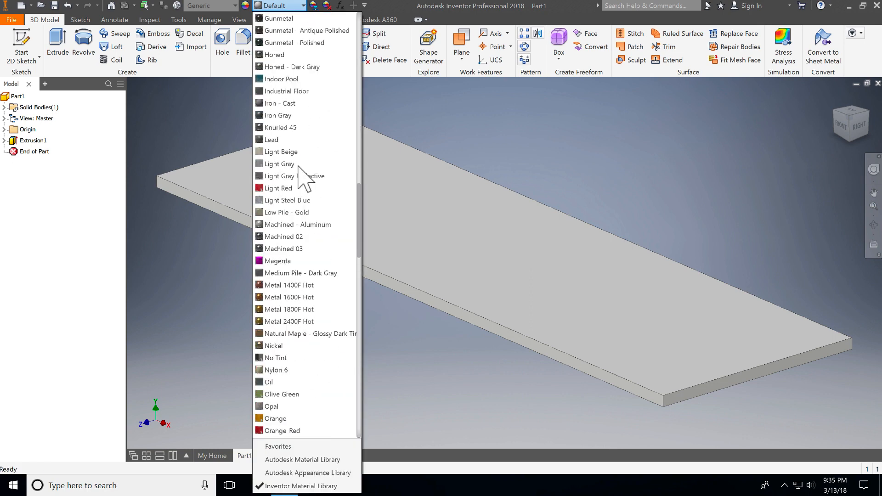
scroll(down, 3)
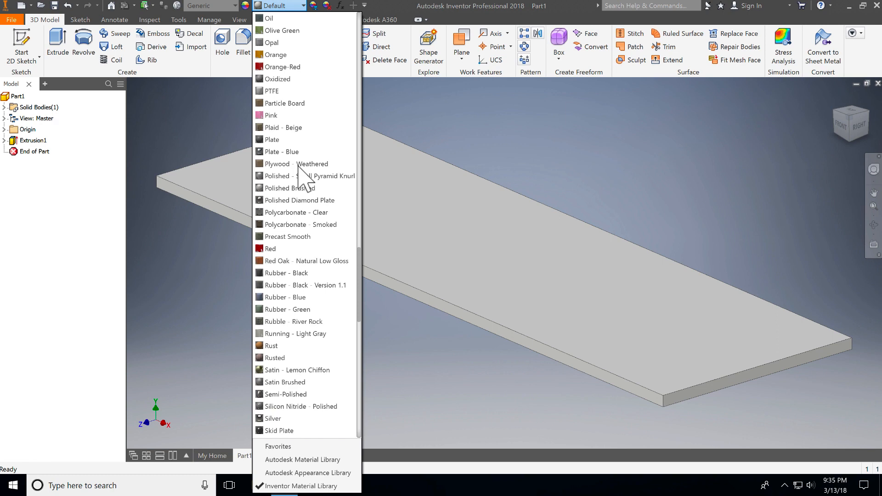
scroll(up, 3)
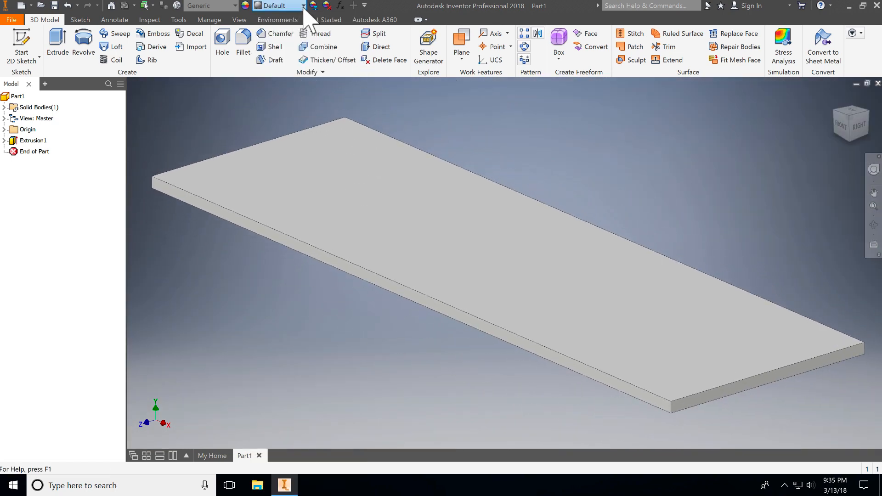
click(301, 5)
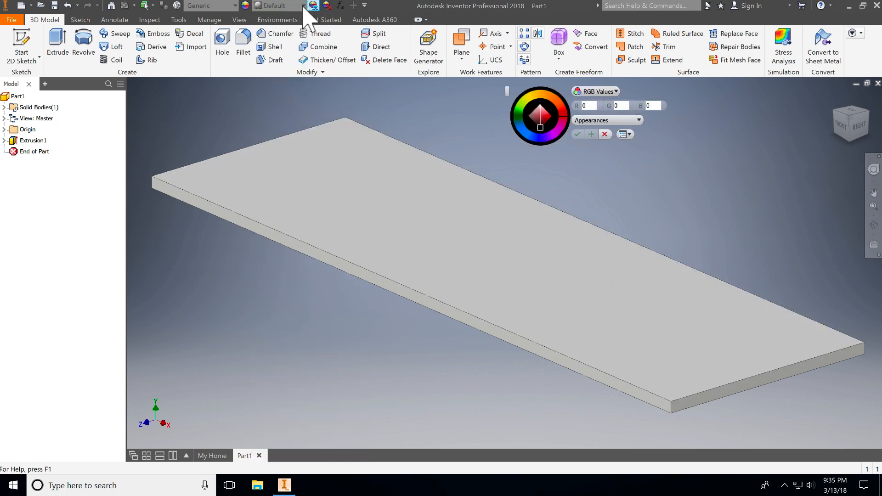
click(303, 5)
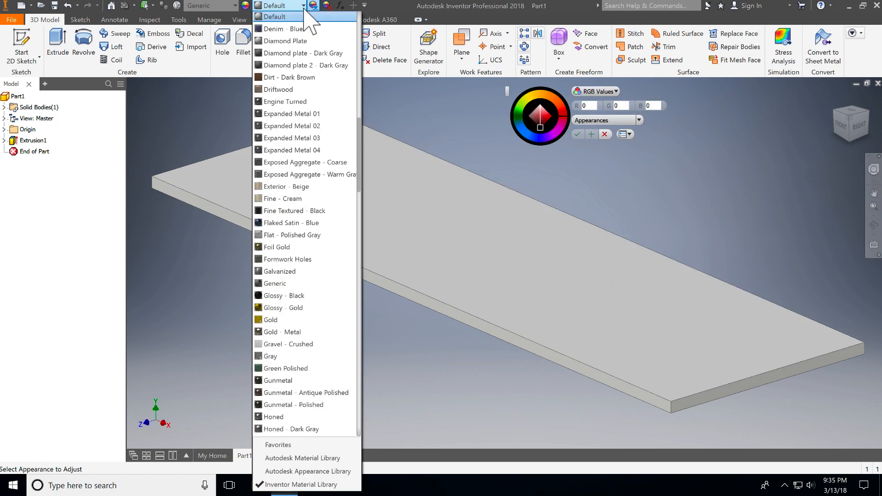
scroll(up, 3)
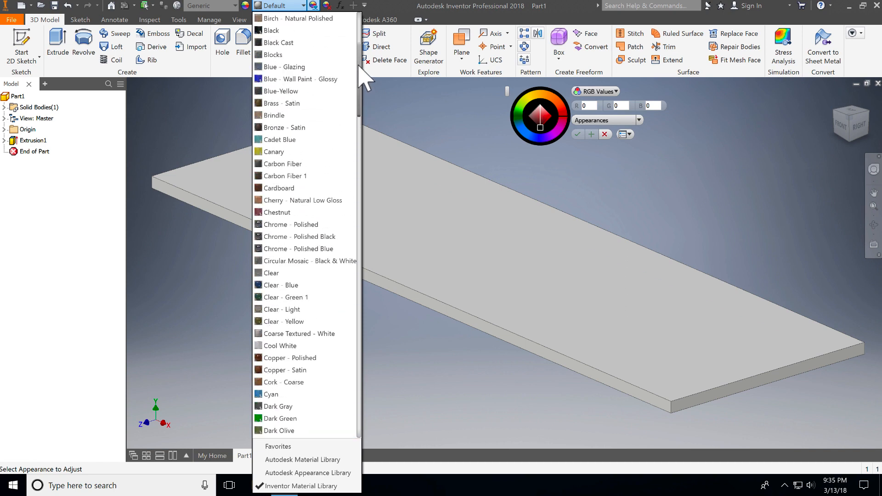
scroll(up, 3)
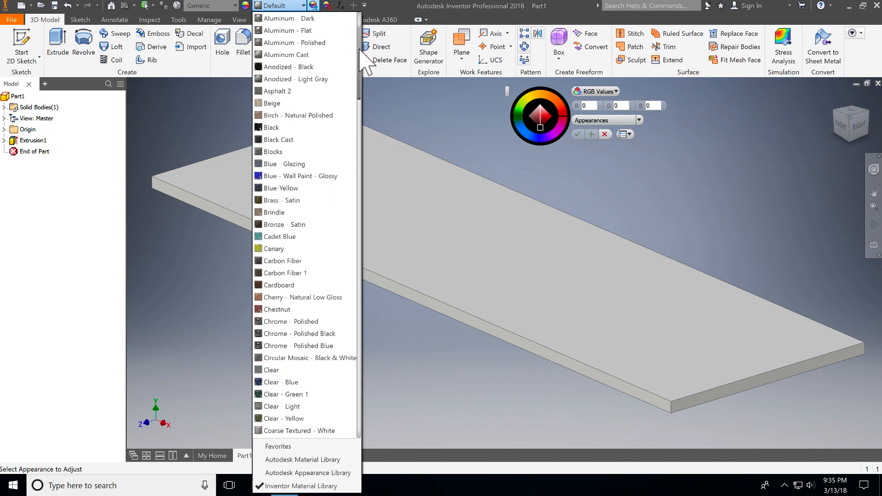
scroll(down, 3)
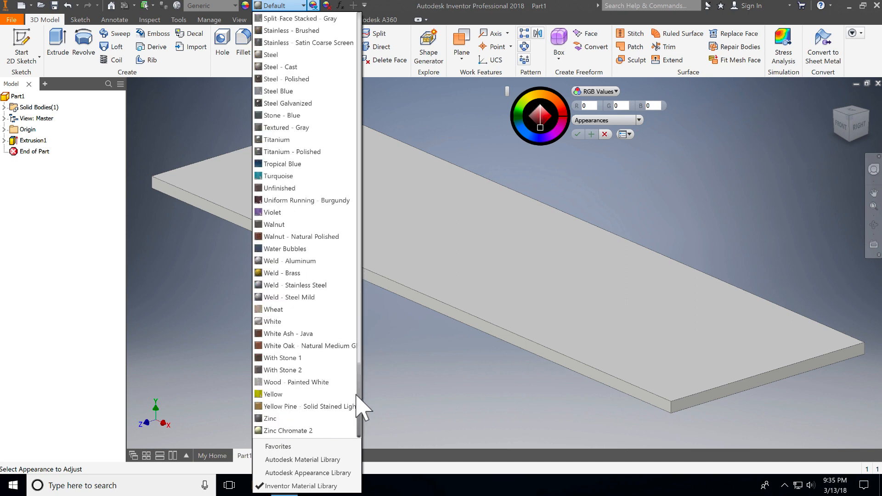
mouse_move(304, 332)
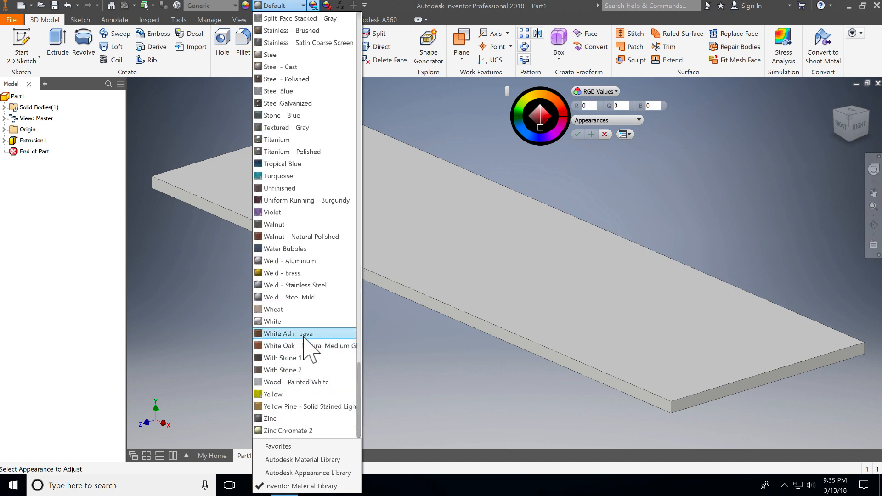
click(288, 333)
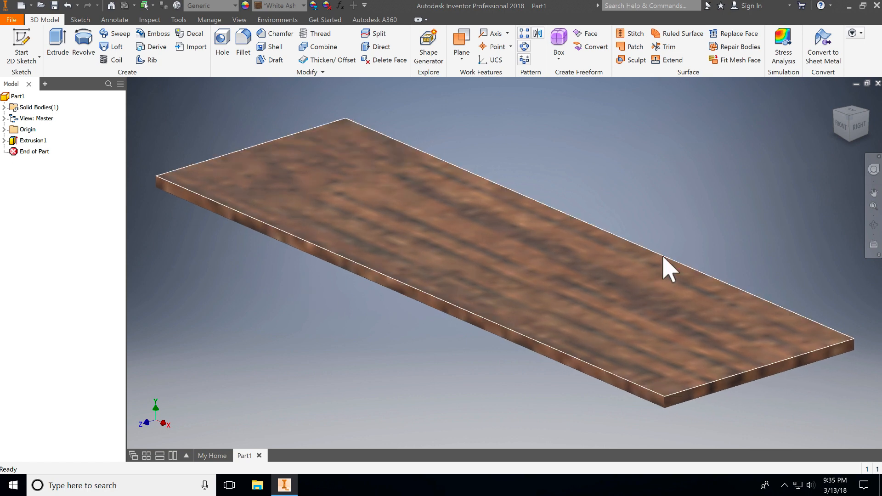
mouse_move(333, 244)
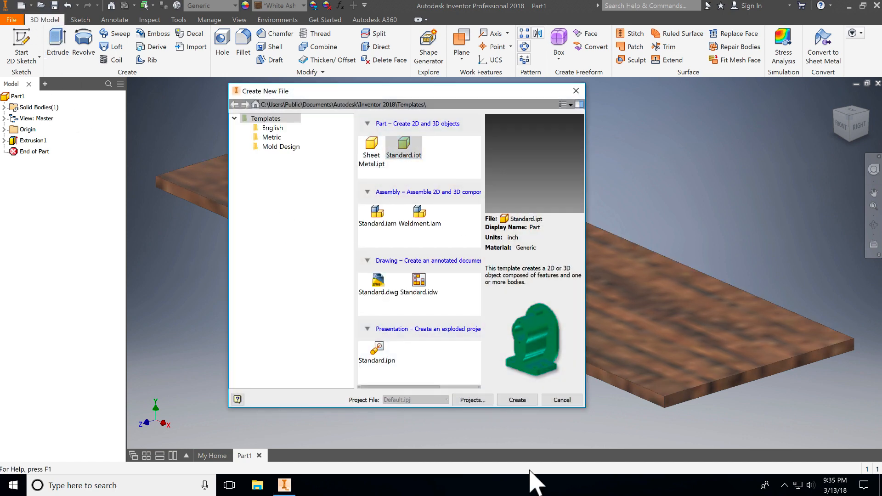
mouse_move(517, 399)
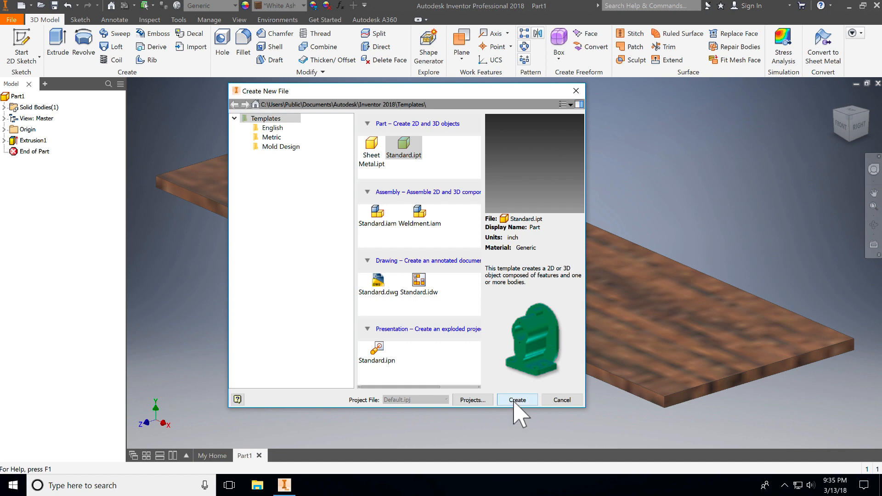
Step: Create a new part, Part2, from the Standard.ipt template
click(515, 400)
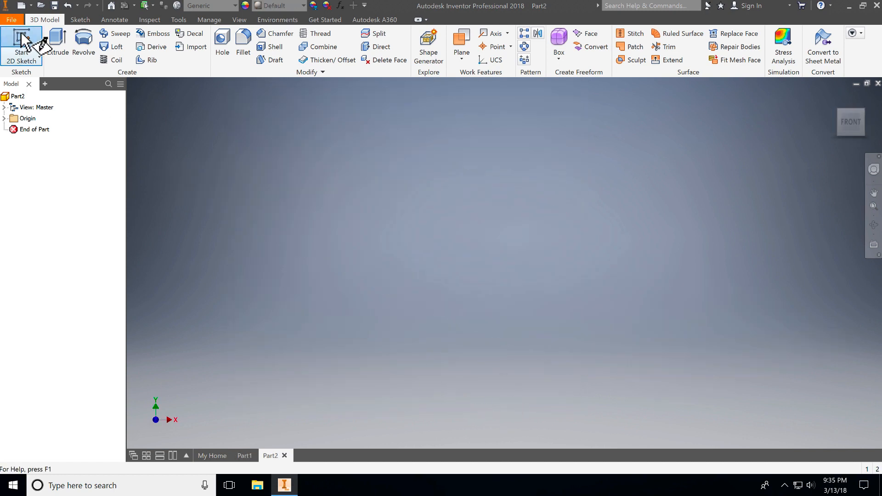
Step: Draw a 1 by .125 inch rectangle from the origin in Part2 and finish the sketch
click(21, 46)
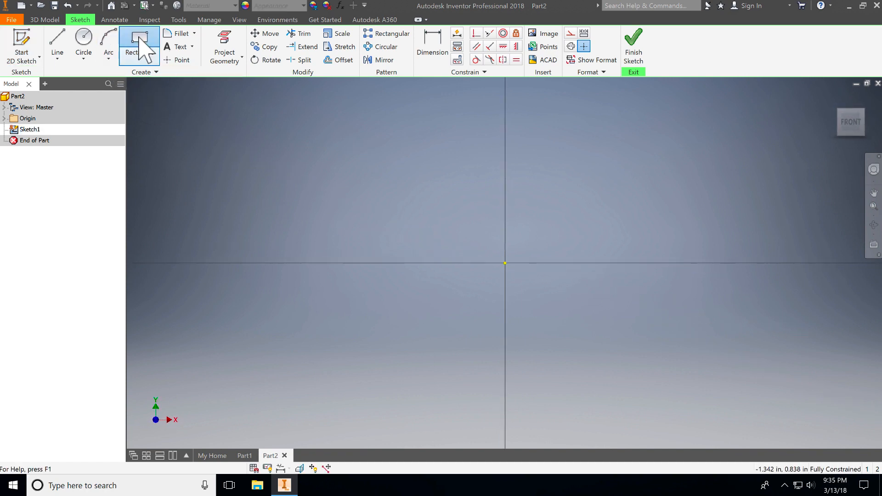
click(505, 236)
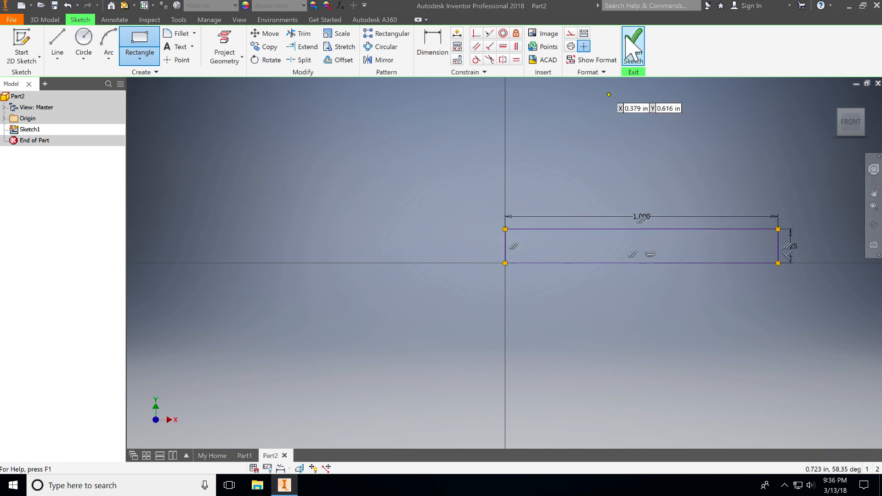
click(633, 45)
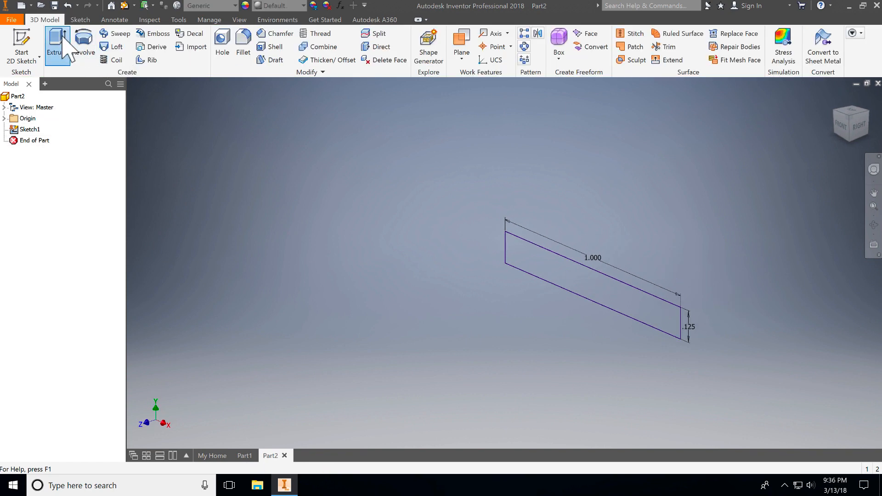
Step: Extrude the Part2 rectangle 1 inch into a solid block (Extrusion1)
click(57, 43)
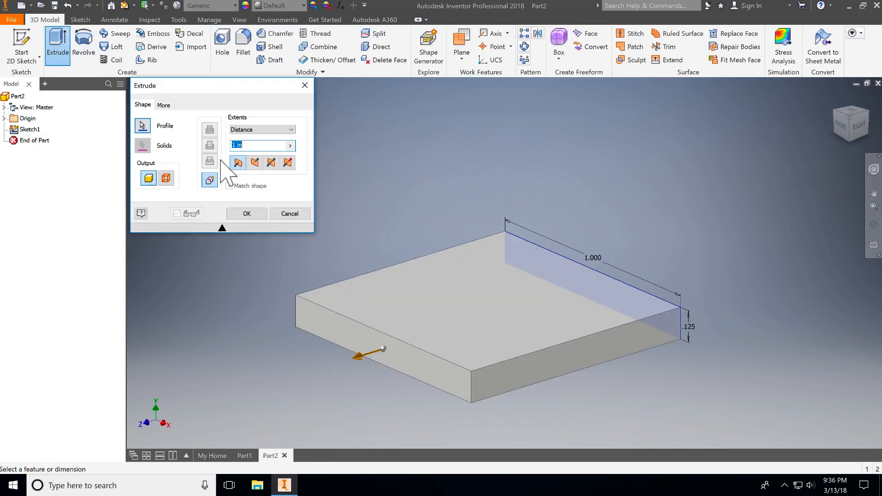
click(246, 213)
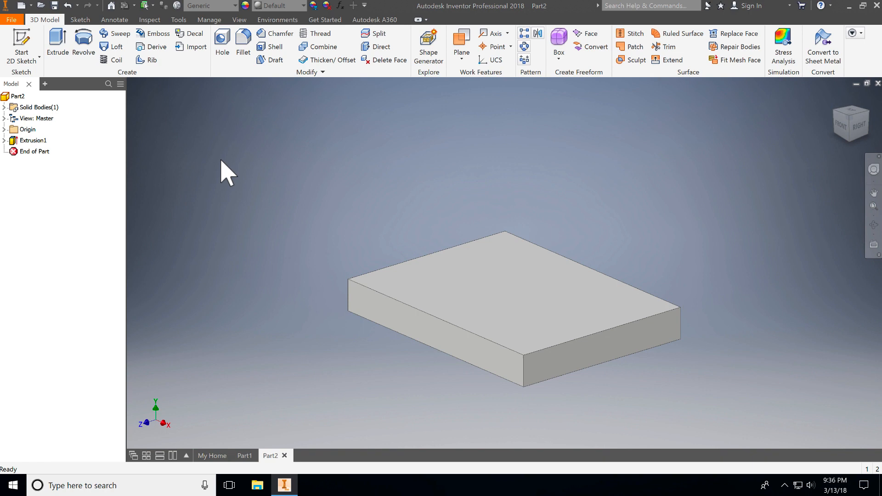
mouse_move(215, 177)
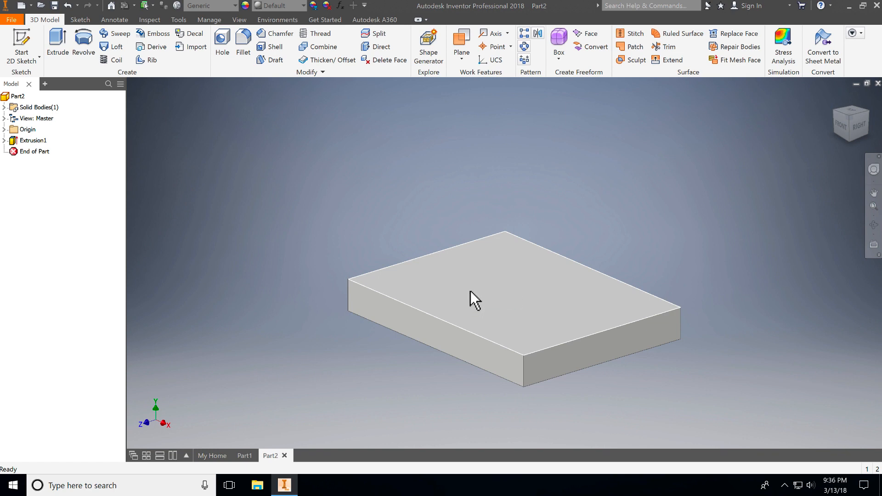
mouse_move(531, 295)
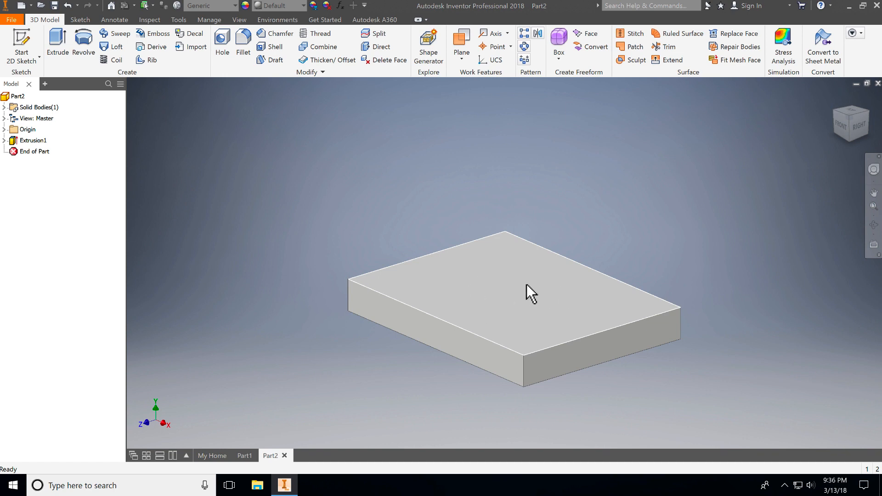
right_click(530, 294)
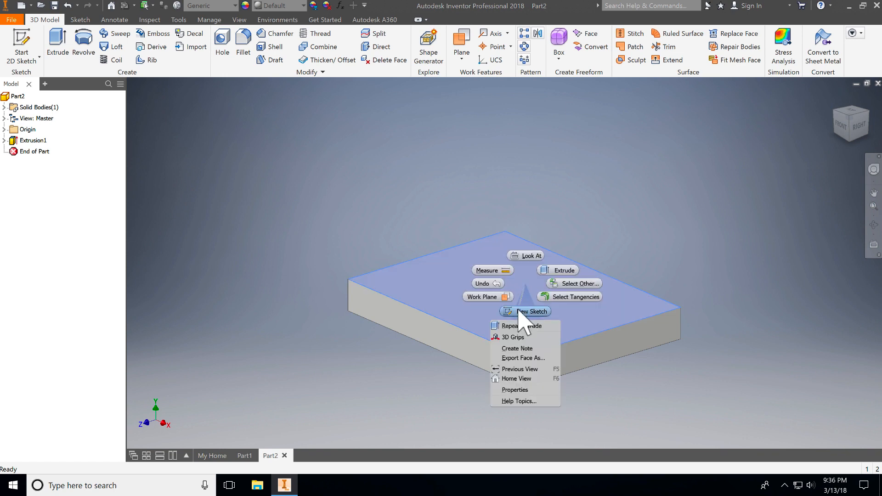
Step: Sketch a .250-diameter circle on the block's top face in Sketch2
click(532, 311)
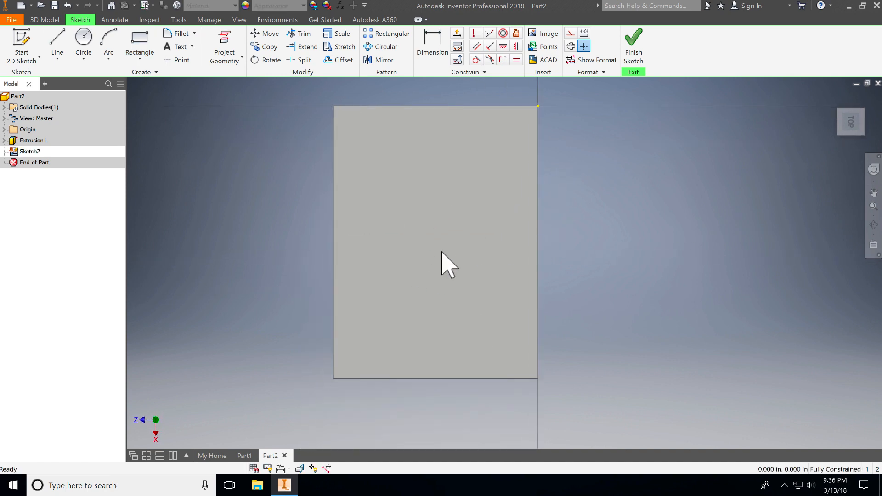
mouse_move(445, 242)
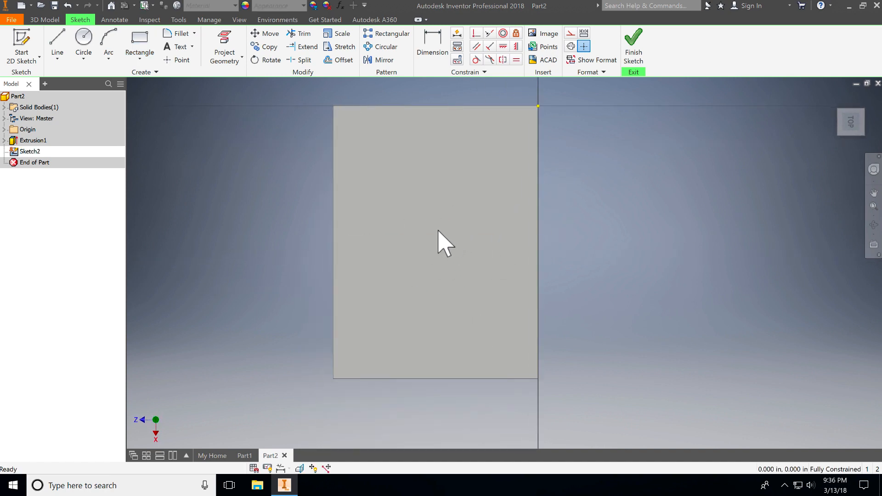
click(84, 41)
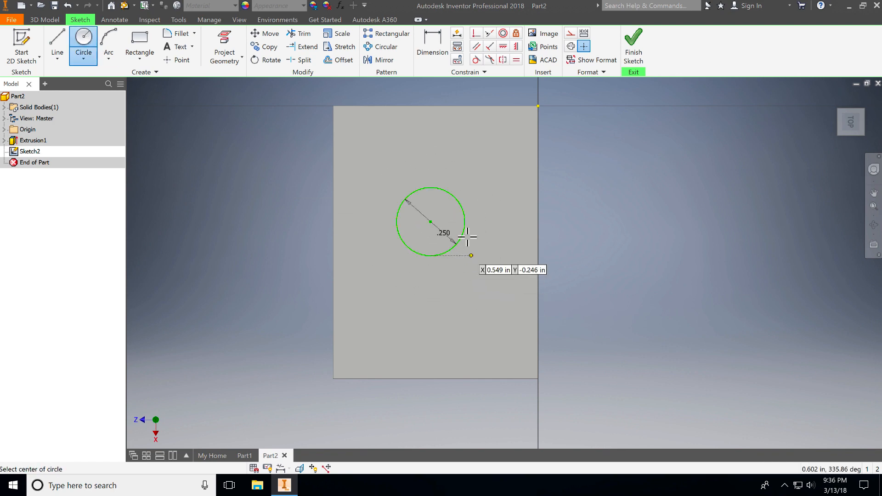
mouse_move(440, 164)
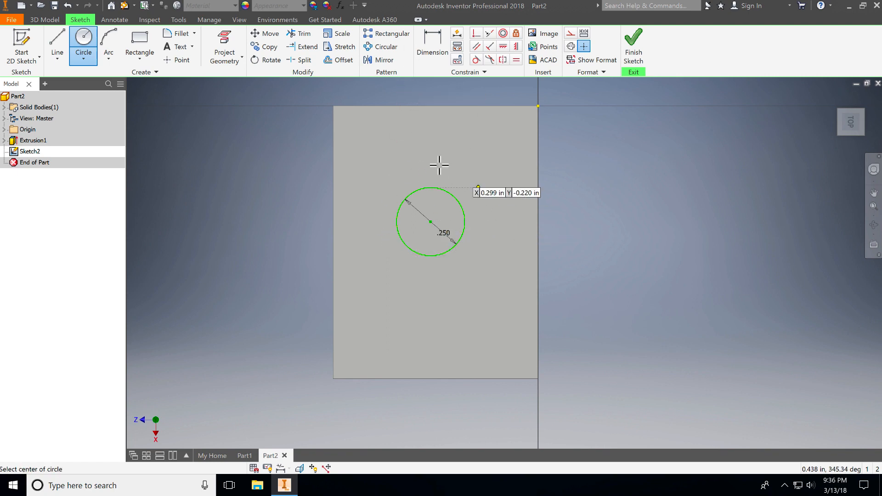
click(432, 46)
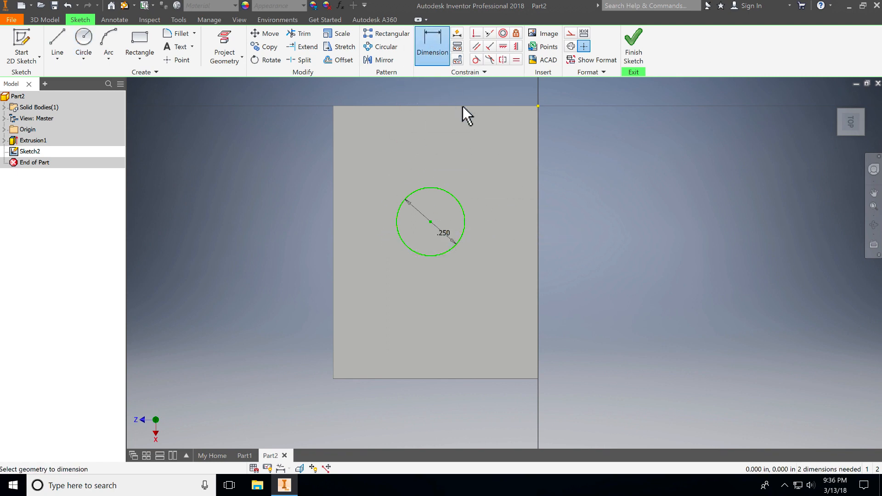
mouse_move(437, 205)
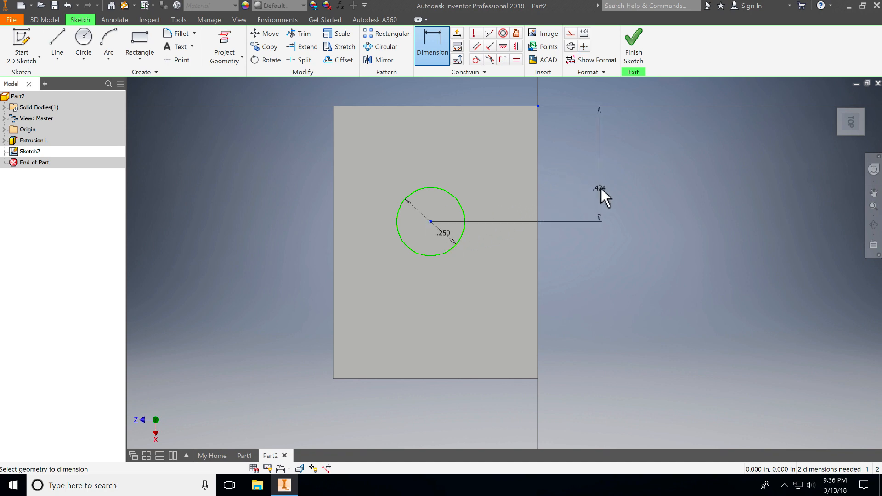
Step: Dimension the circle center .5 vertically and .75/2 horizontally from the corner
click(599, 189)
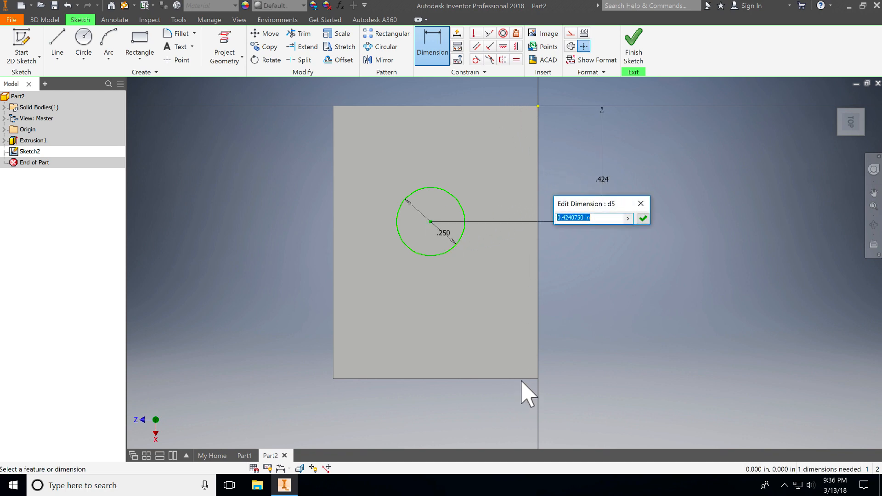
text(.5)
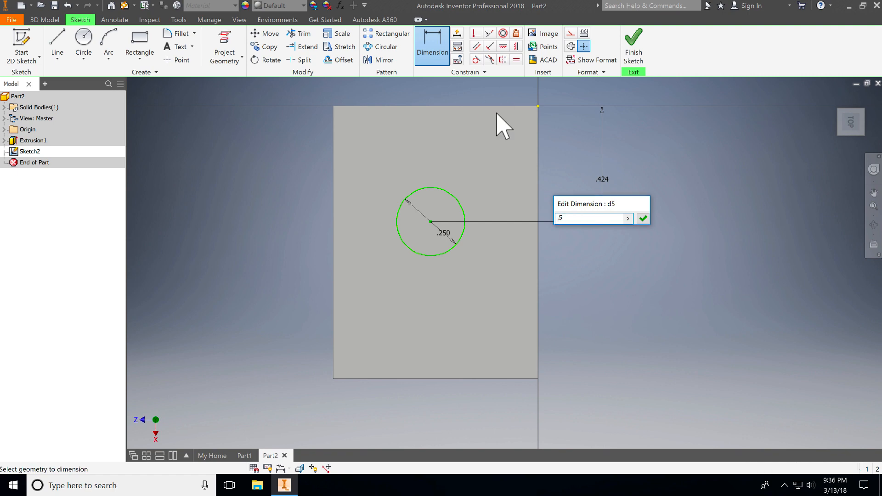
click(643, 219)
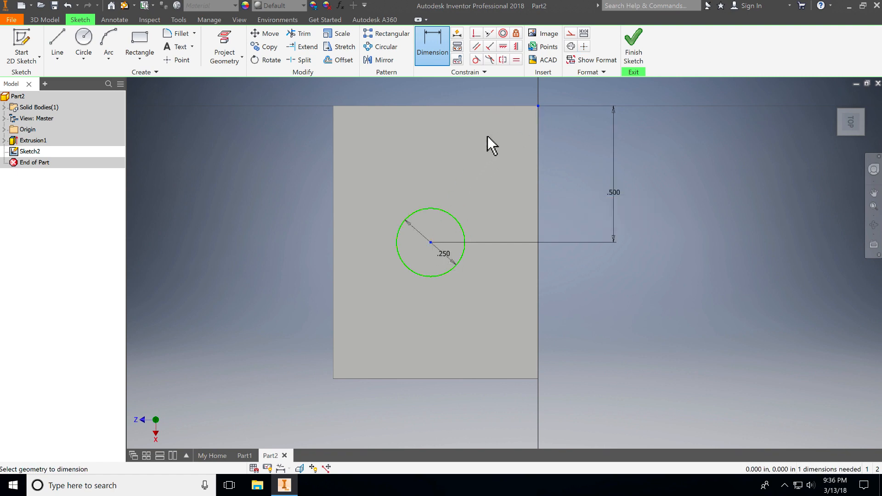
click(488, 91)
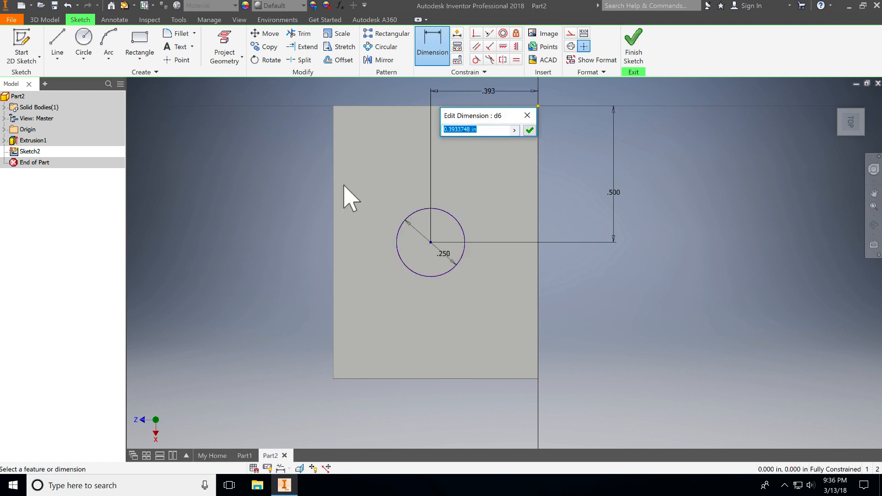
text(.75)
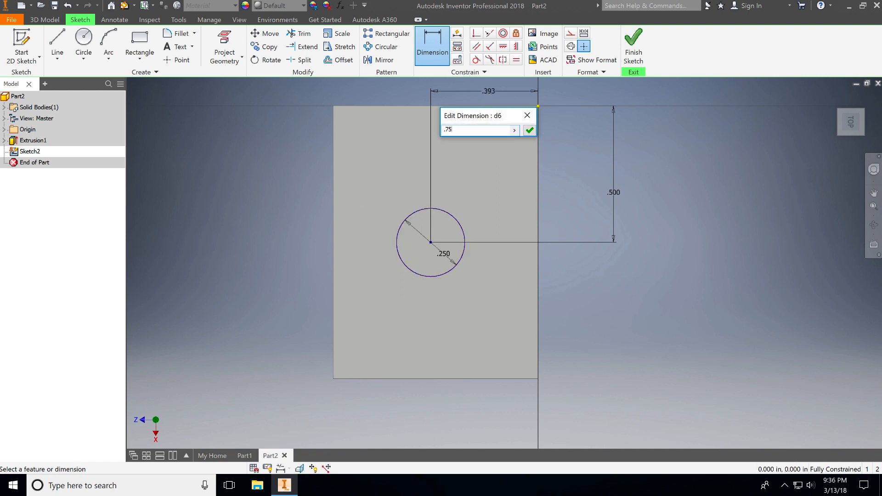
text(/2)
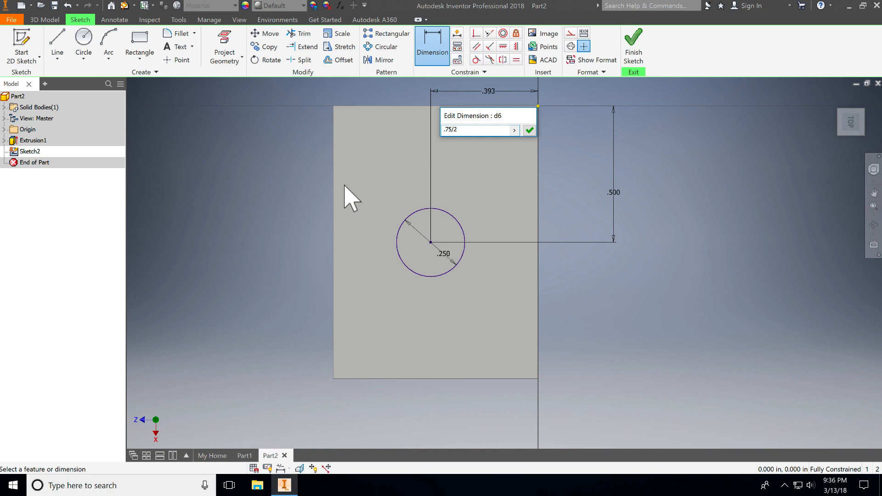
click(529, 129)
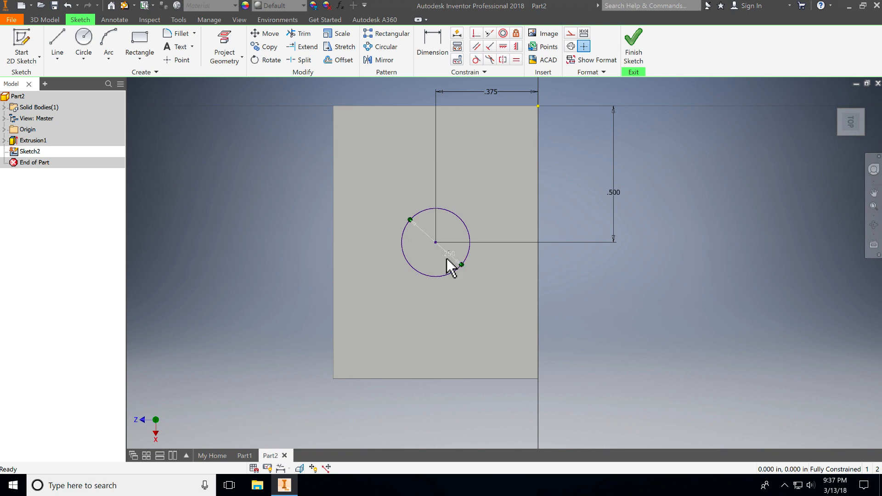
click(57, 42)
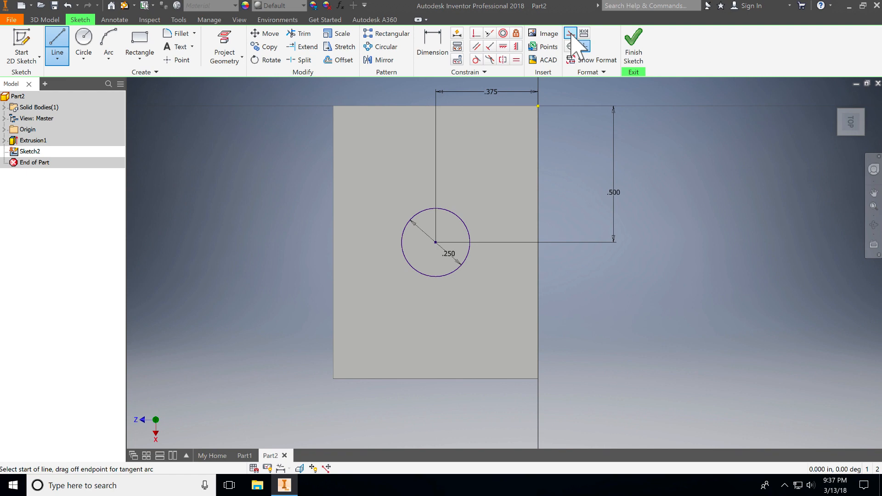
mouse_move(334, 106)
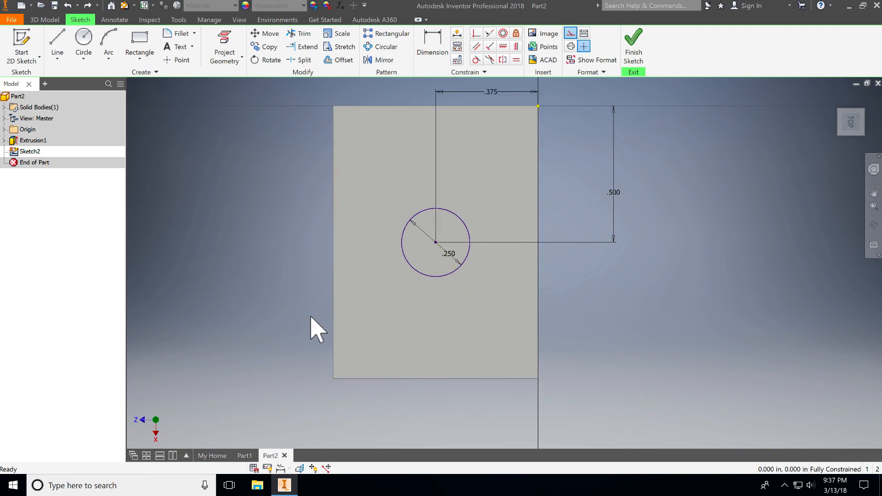
mouse_move(636, 141)
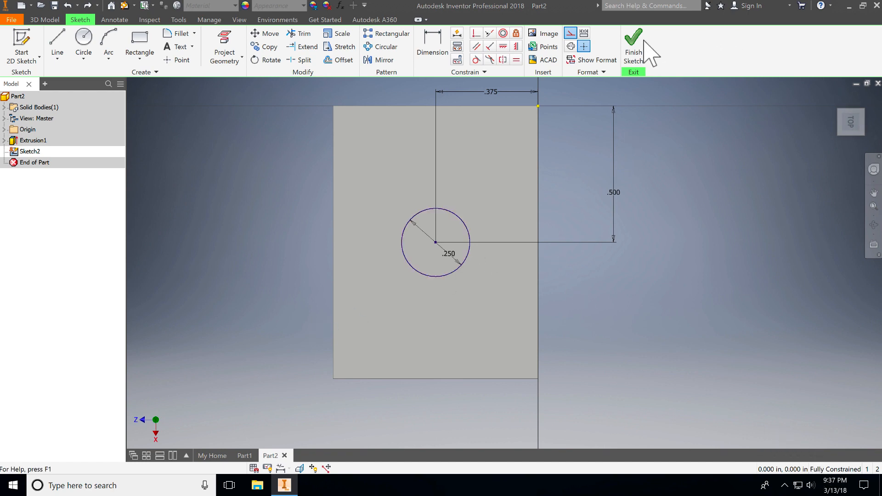
Step: Cut the circle .75 through the block as Extrusion2 to form the hole
click(633, 45)
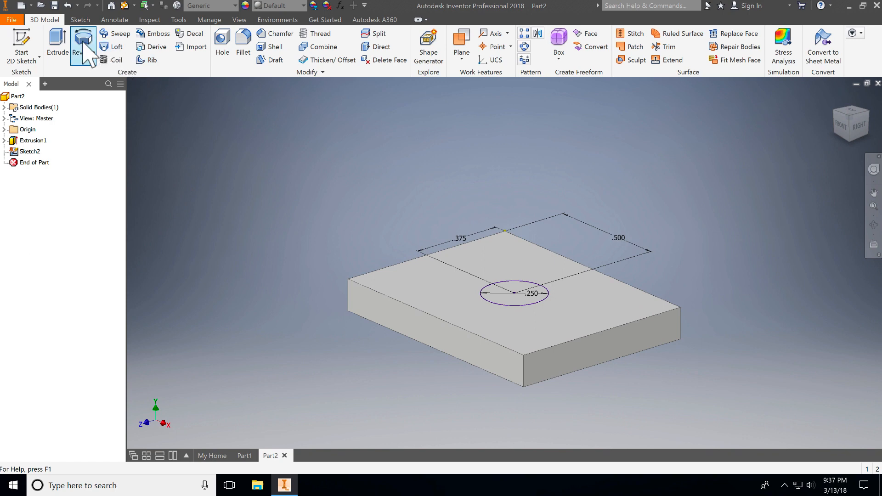
click(57, 41)
text(.75)
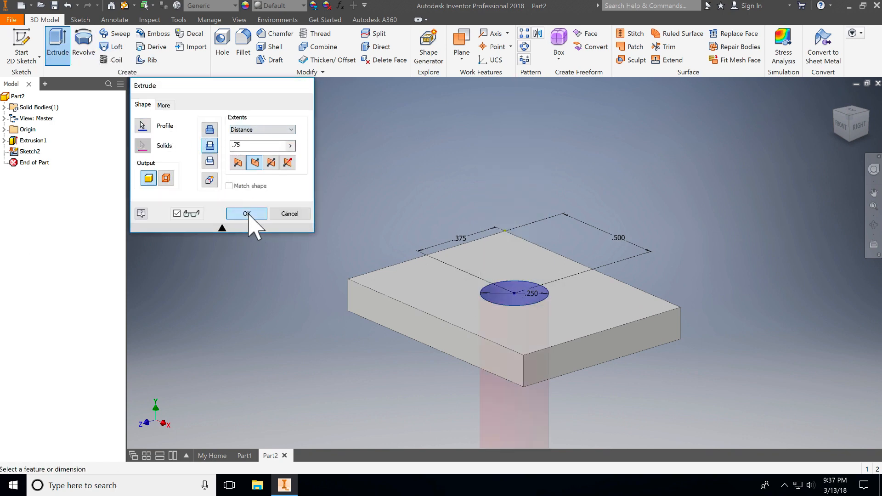
click(246, 213)
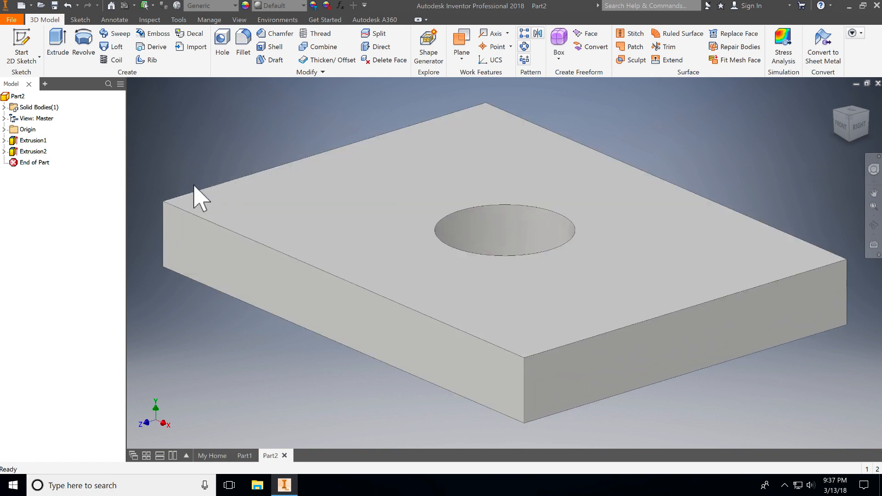
mouse_move(278, 267)
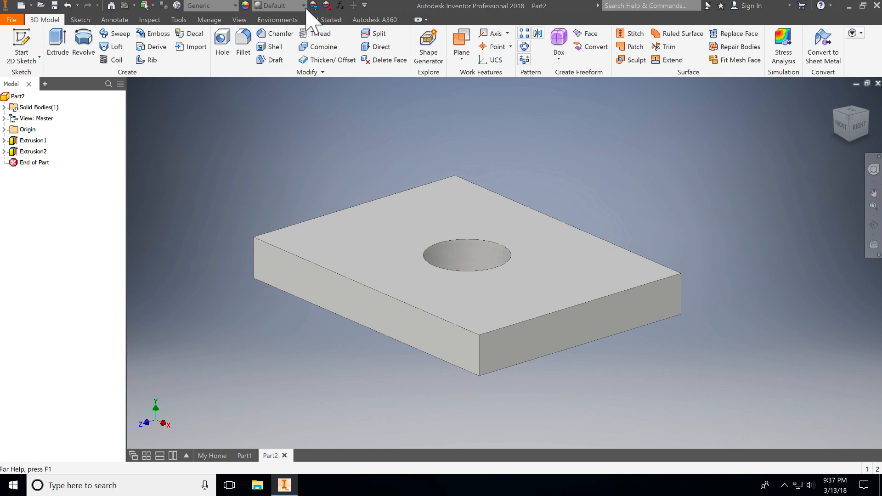
Step: Apply the Iron - Cast appearance to the holed block from the Appearance list
click(304, 5)
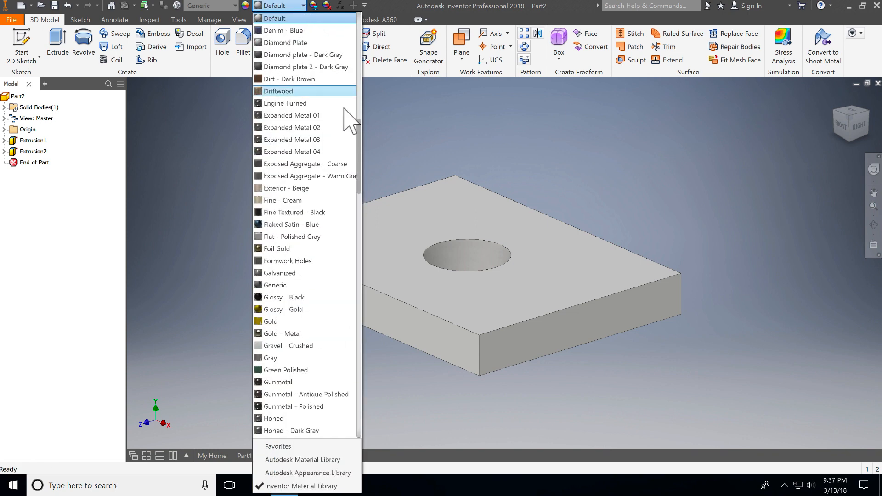
scroll(down, 3)
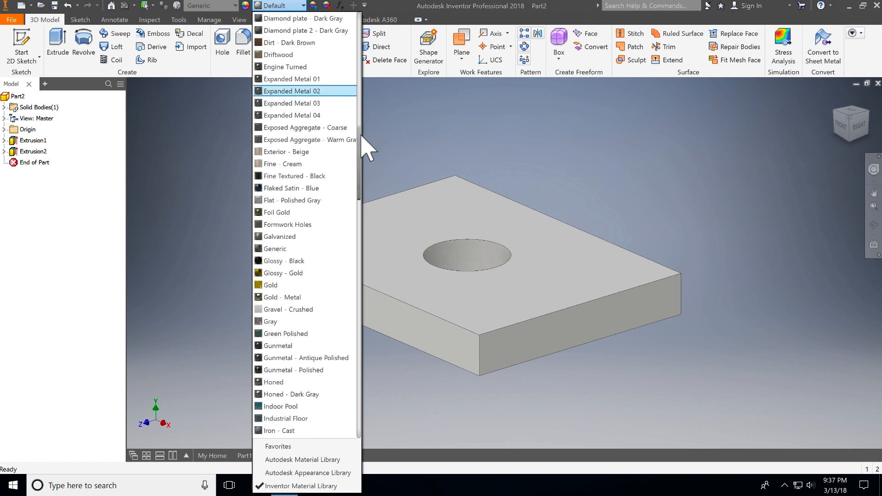
scroll(down, 3)
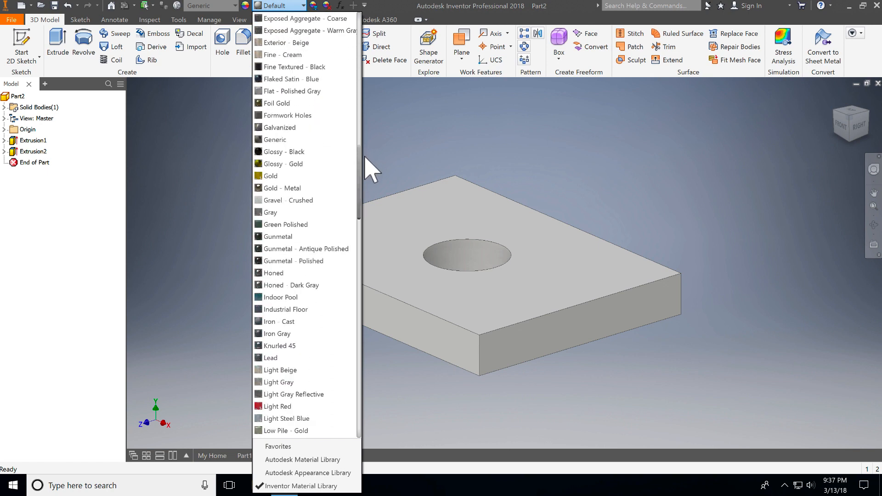
scroll(down, 3)
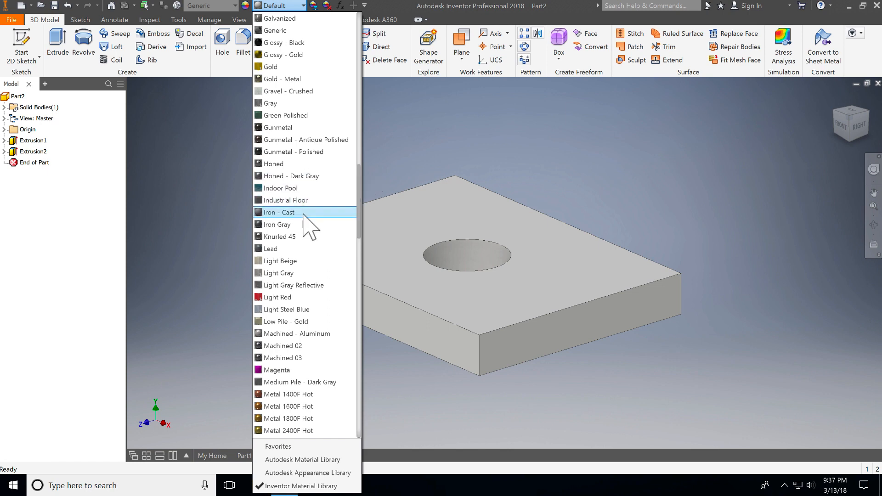
click(279, 213)
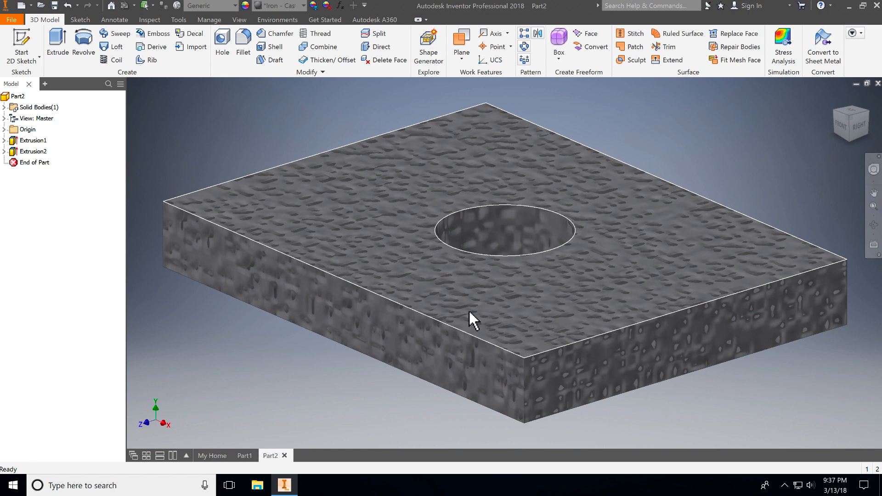
mouse_move(377, 295)
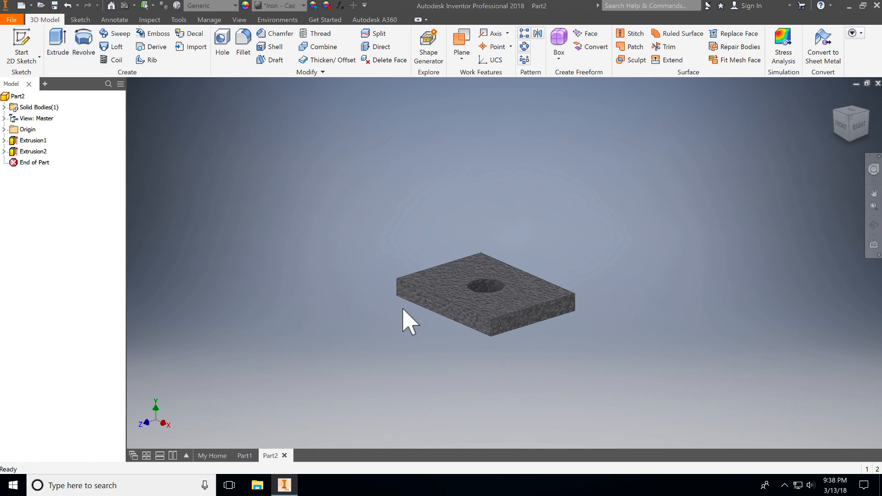
Step: Bring the wood-textured base plate back on screen via the Part1 document
click(244, 455)
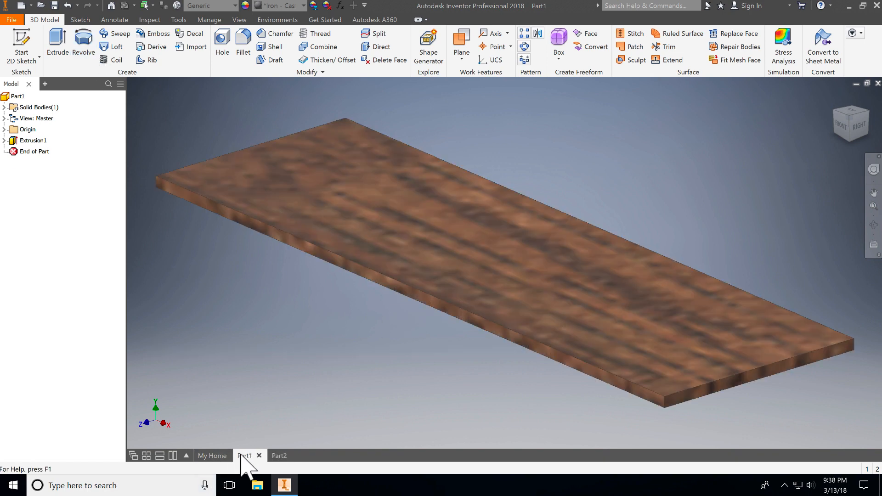
mouse_move(280, 455)
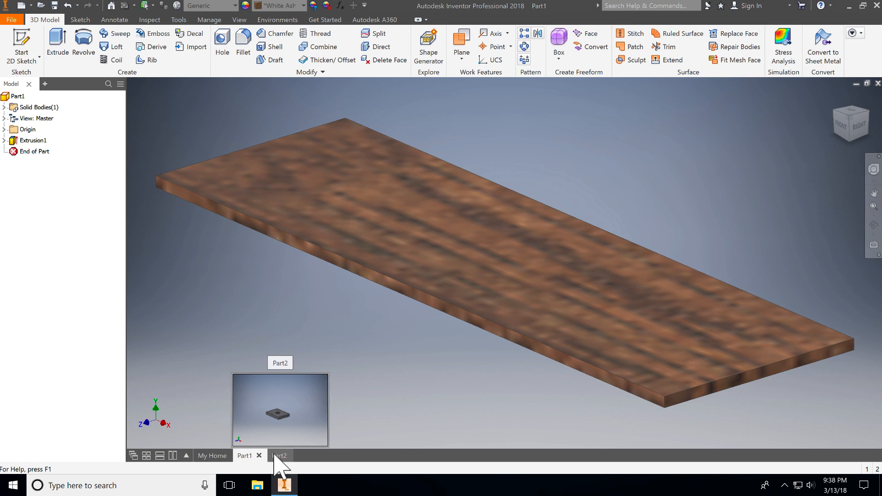
mouse_move(273, 461)
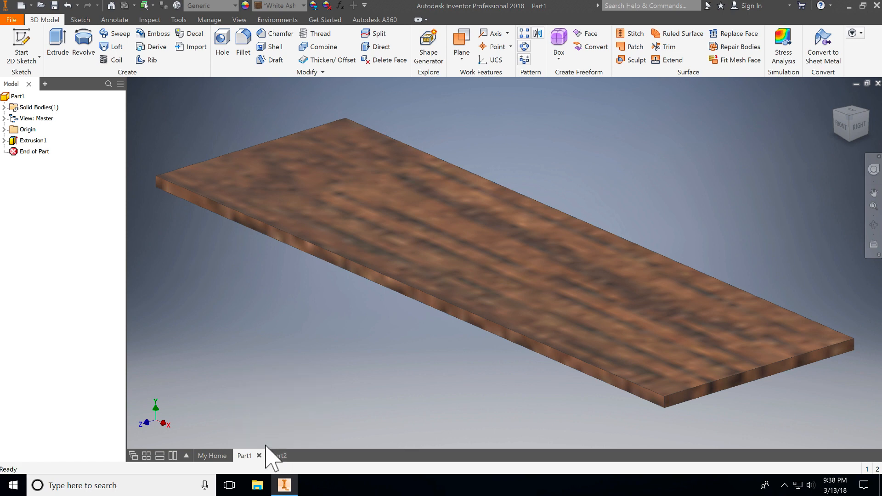